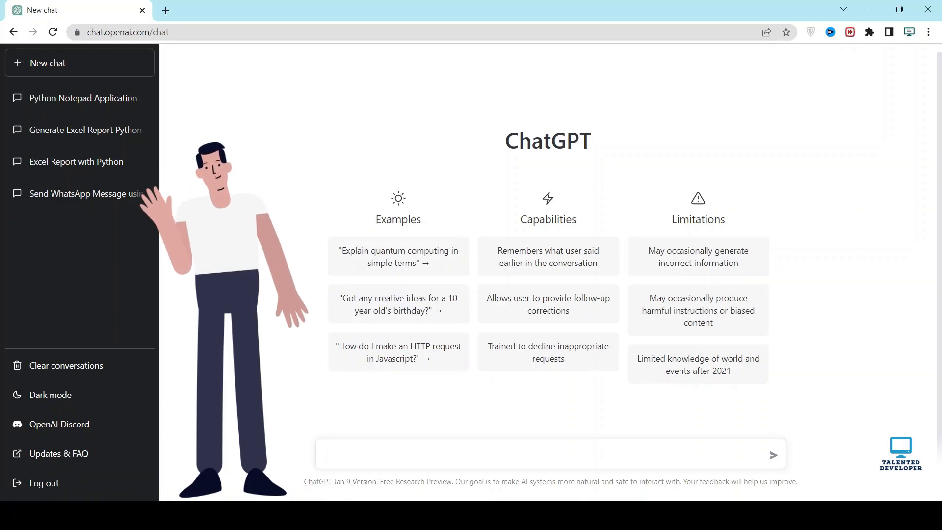
- Ask ChatGPT to 'create a web browser using python' and review the returned PyQt5 example code
type("create a web browser using python")
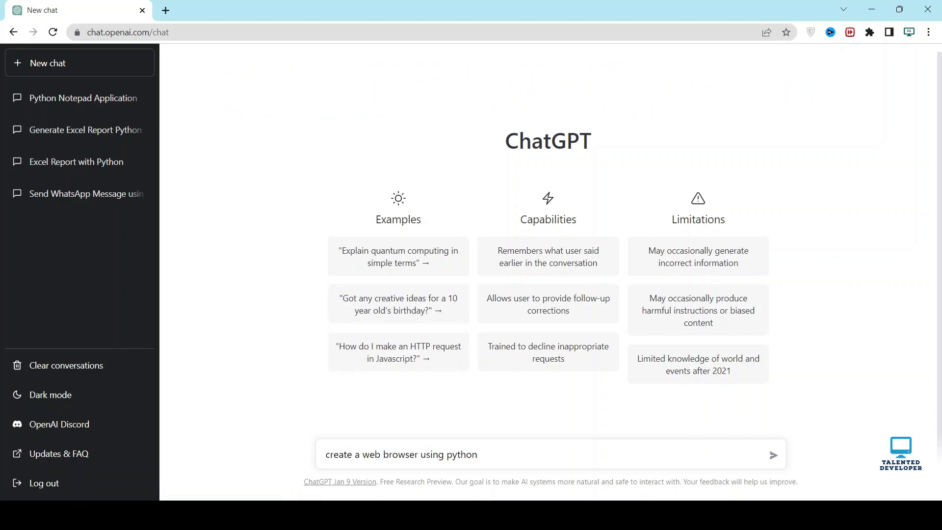
left_click(773, 454)
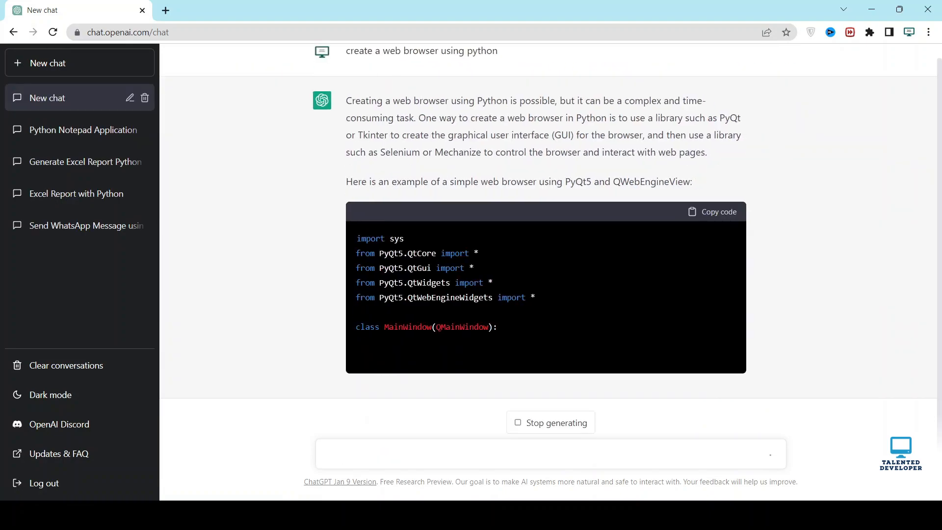
scroll("down", 3)
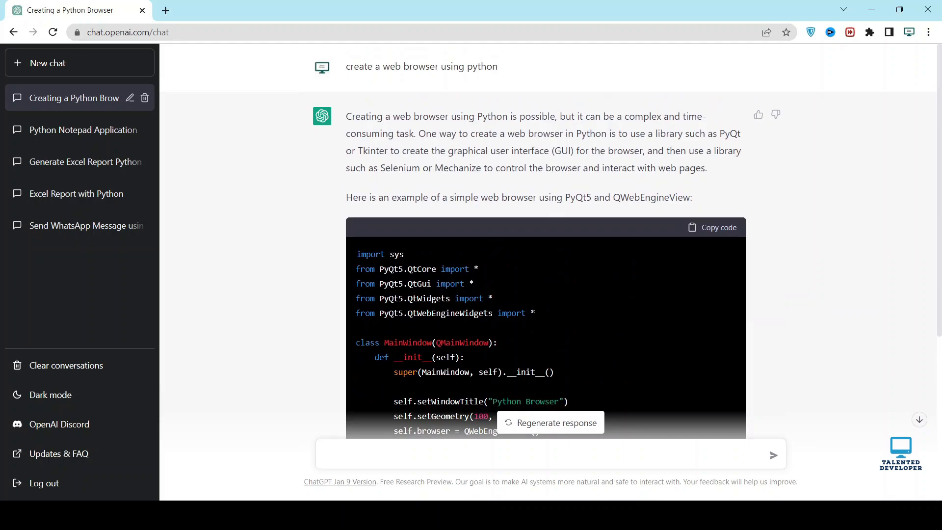
double_click(577, 197)
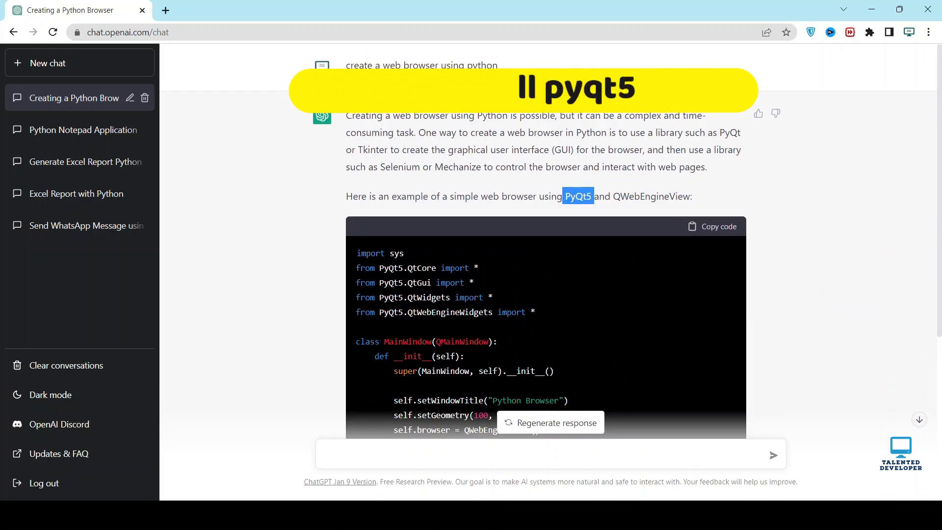
scroll("down", 3)
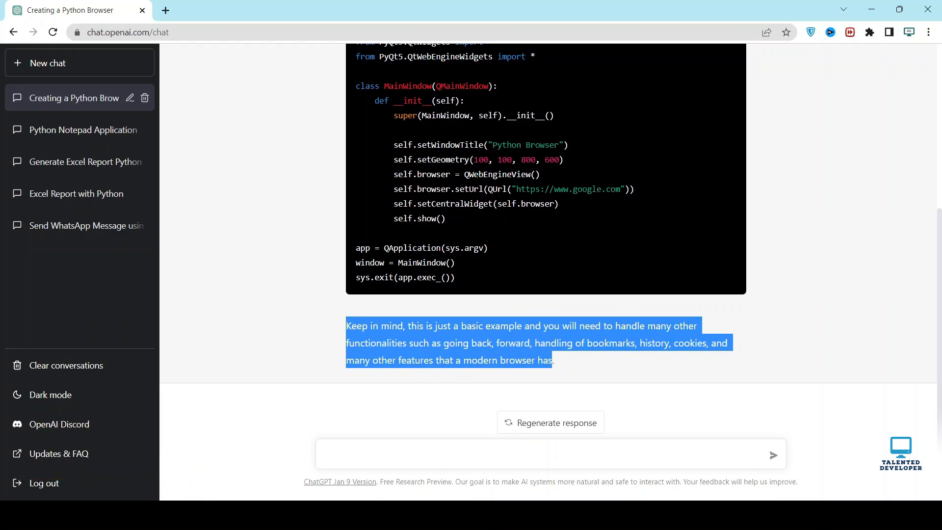
scroll("up", 3)
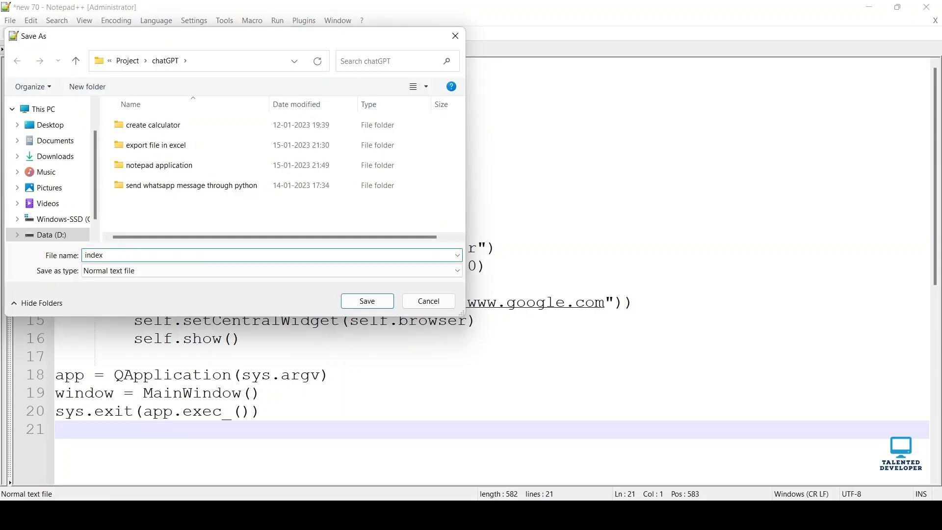
- Save the pasted browser code as index in the chatGPT project folder
left_click(428, 301)
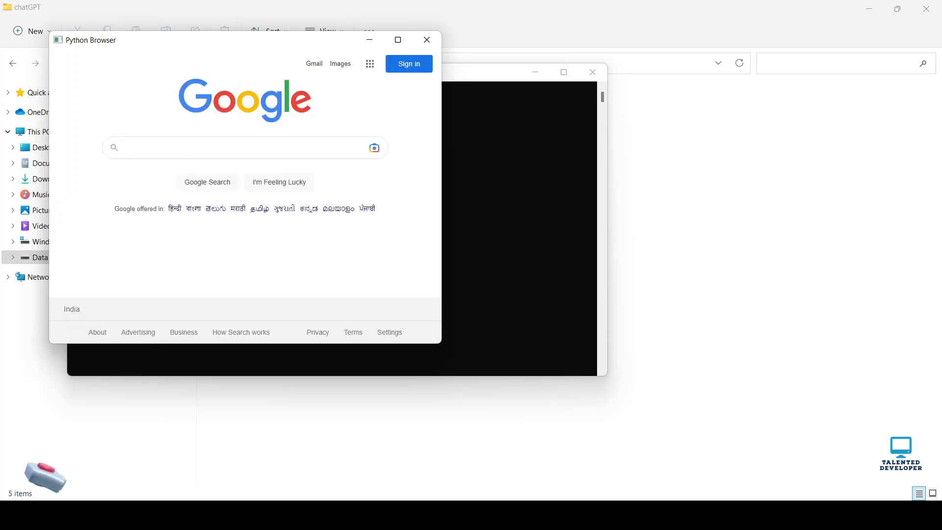
- Maximize Python Browser, search Google for 'talented de' and reach the Talented Developer YouTube channel
left_click(398, 39)
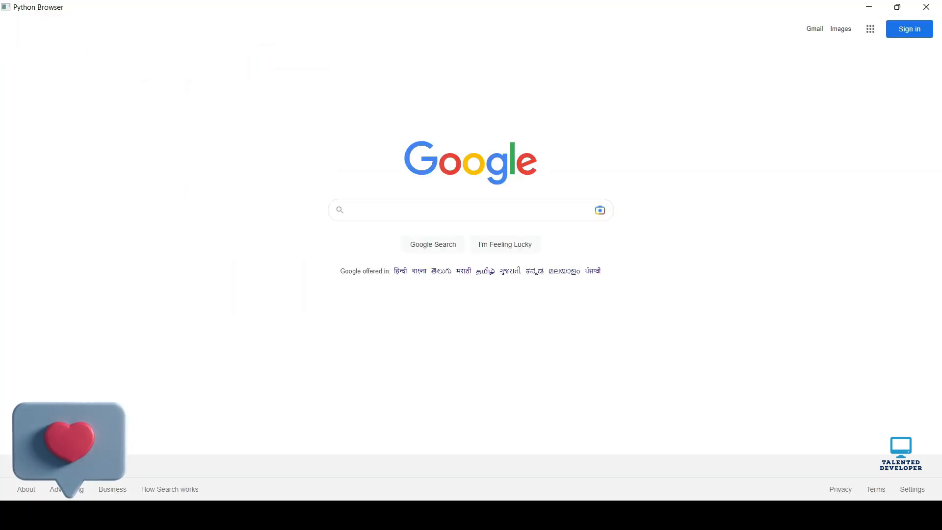
type("talented de")
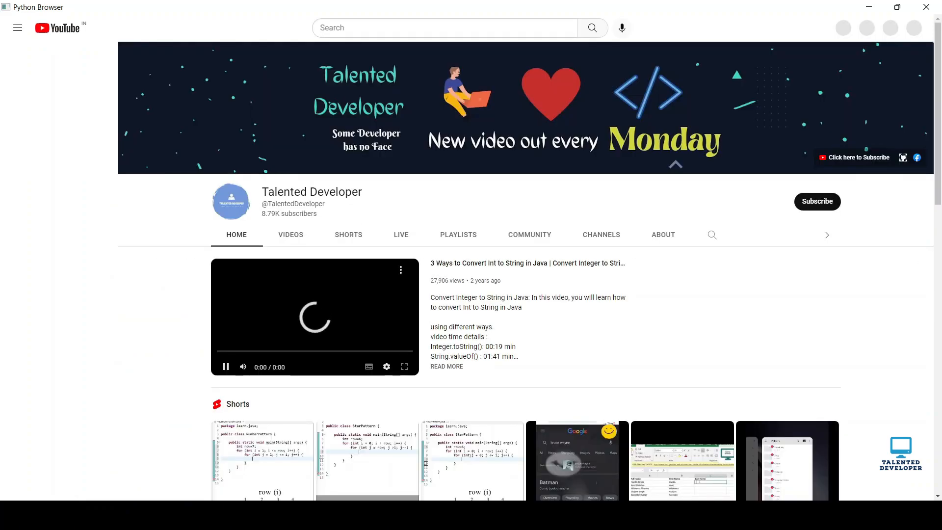
scroll("down", 3)
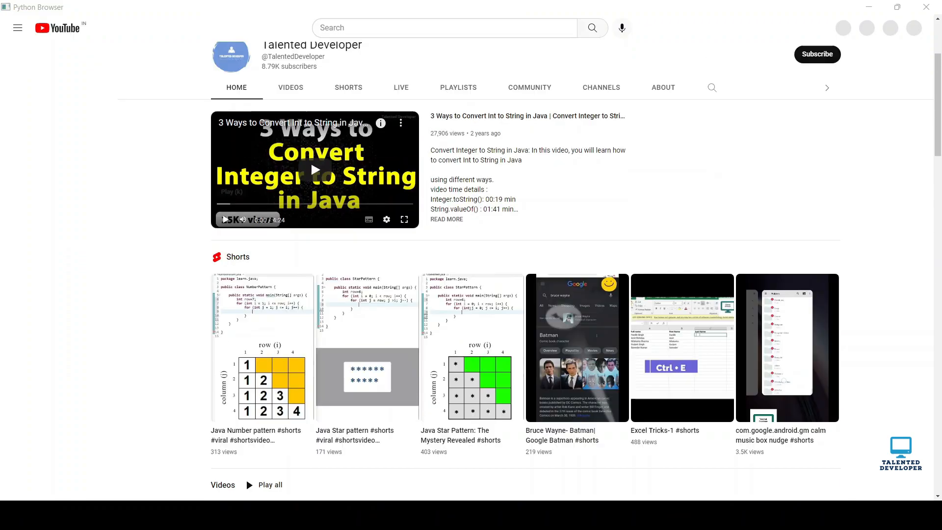
left_click(17, 28)
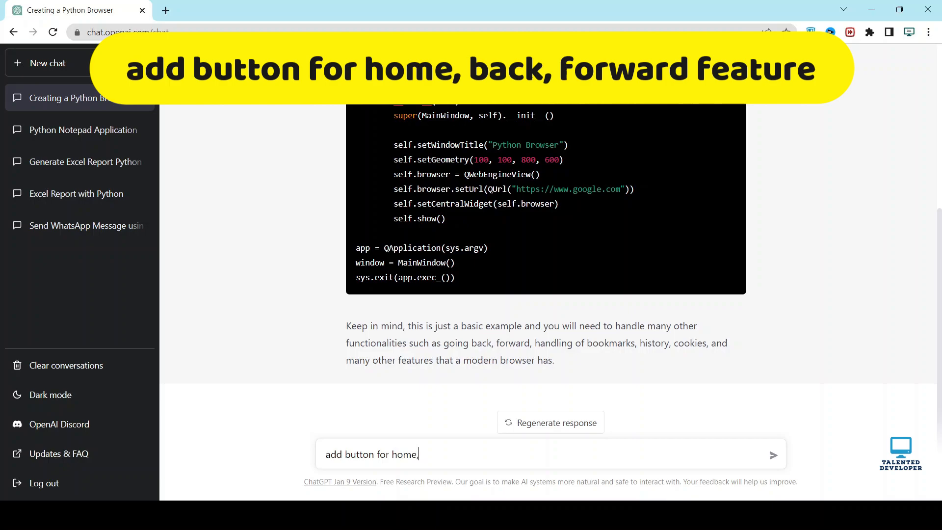
- Ask ChatGPT to 'add button for home, back, forward feature' and receive the updated browser code
type("back, forward fea")
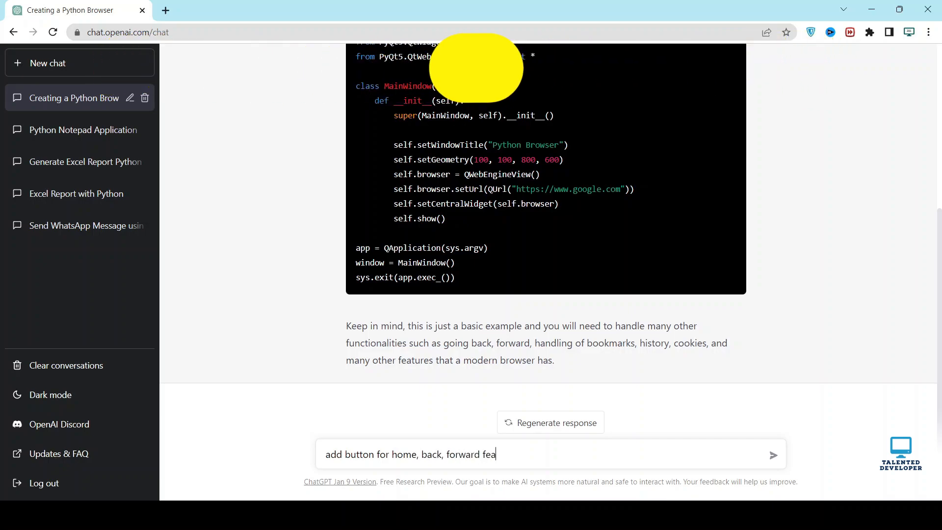
left_click(774, 455)
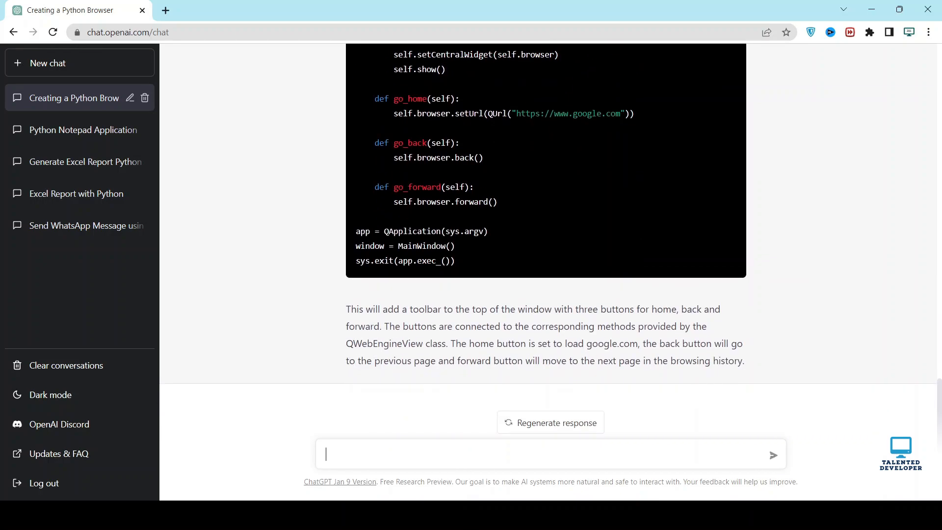
left_click_drag(346, 309, 379, 326)
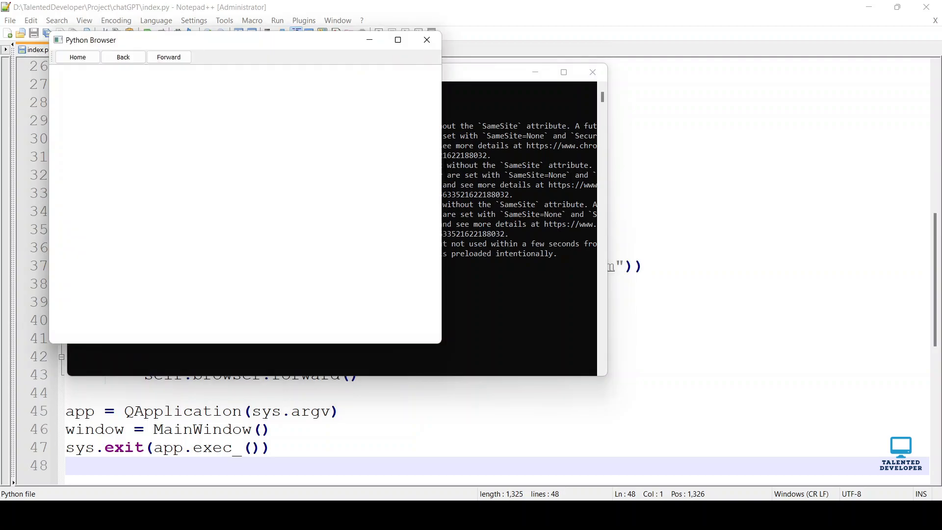
- Search the australian open djokovic suggestion, then verify Back, Forward and Home move between results and Google's start page
left_click(397, 40)
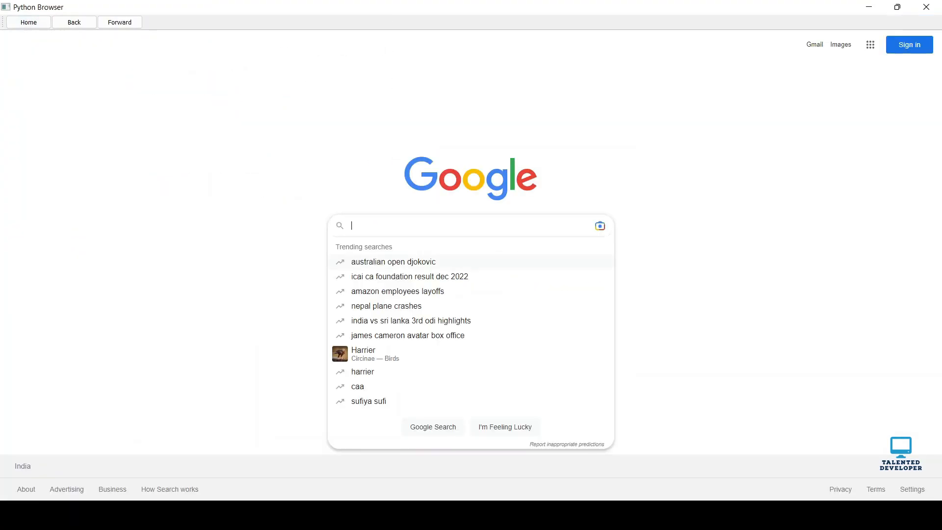
left_click(393, 261)
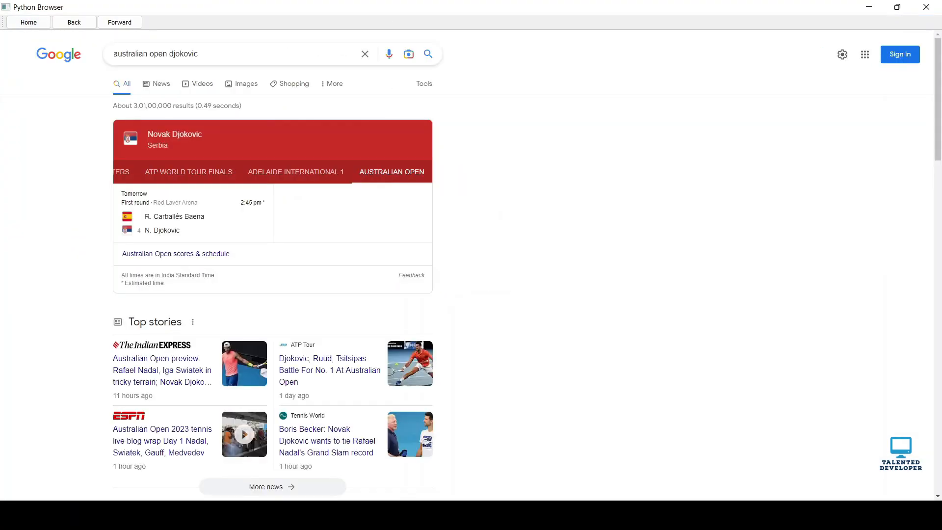
left_click(74, 23)
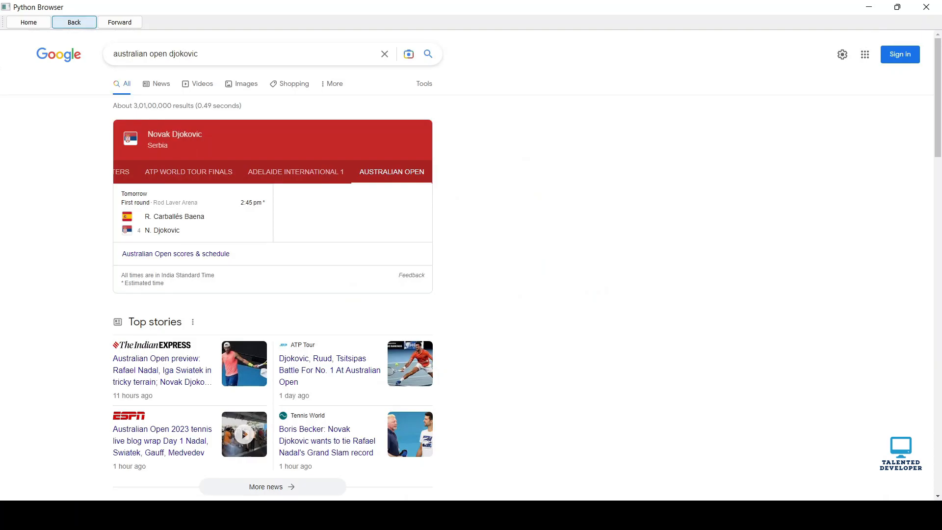
left_click(74, 23)
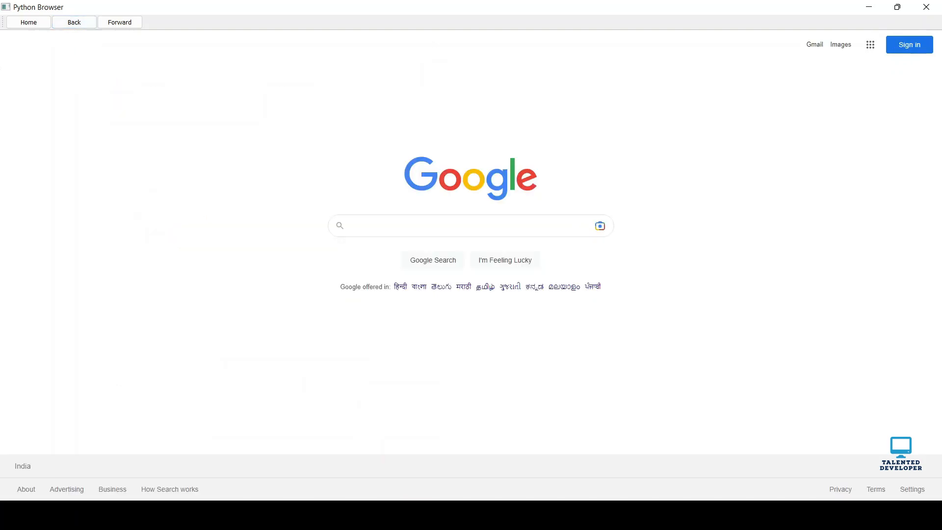
left_click(120, 23)
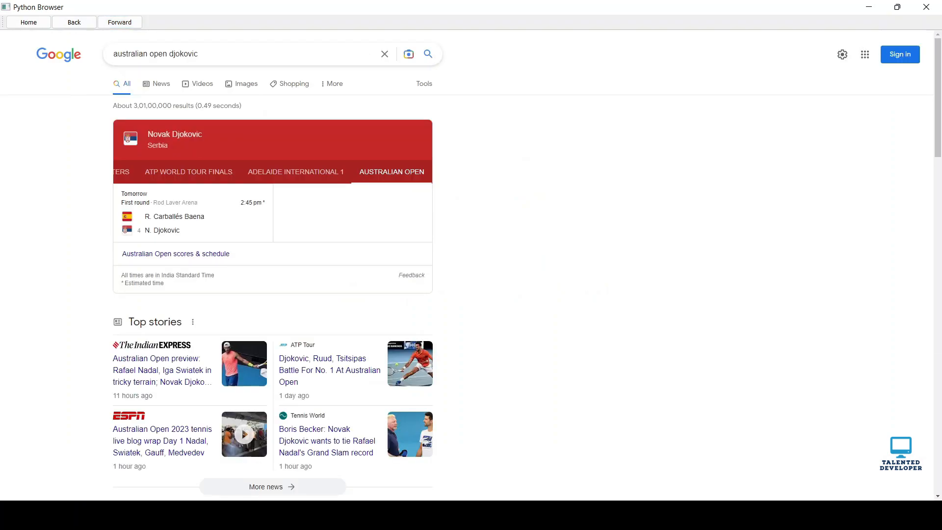
left_click(28, 23)
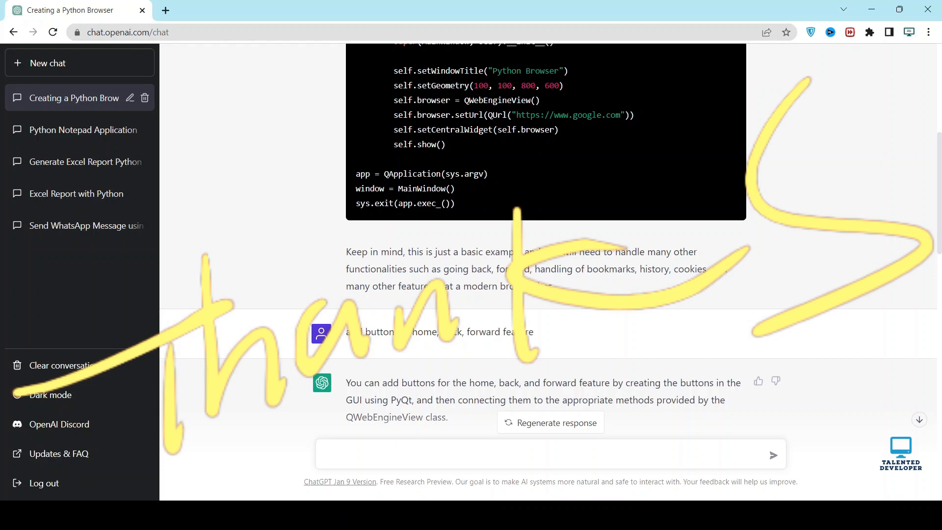
scroll("down", 3)
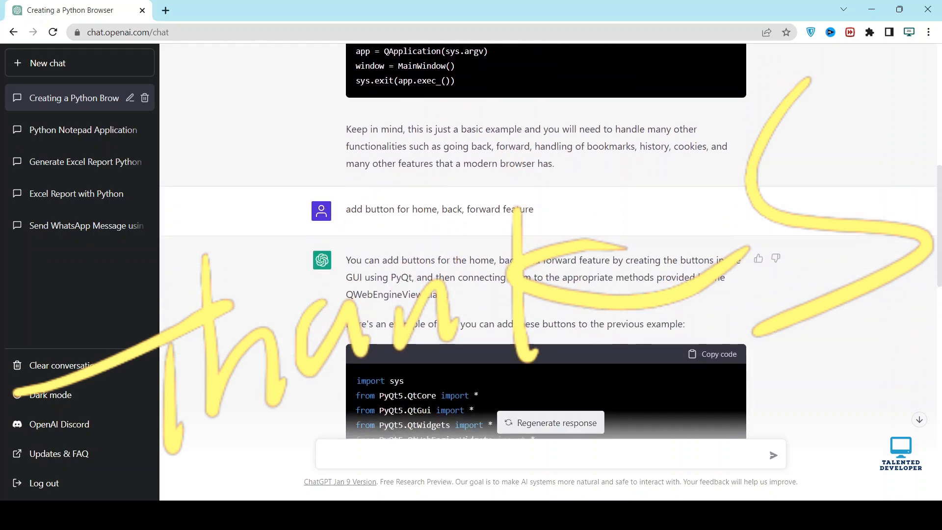